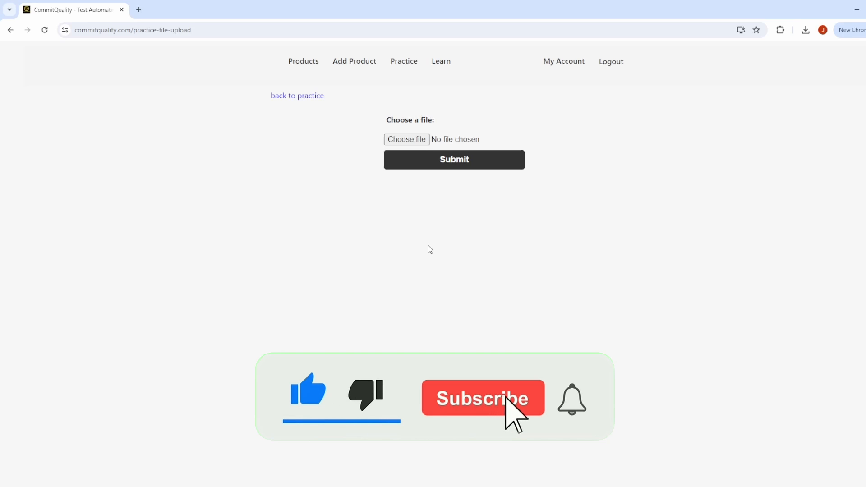
- Upload dummy_file (3).txt on CommitQuality's File Upload practice page and dismiss the success alert
{"action": "left_click", "coordinate": [482, 397]}
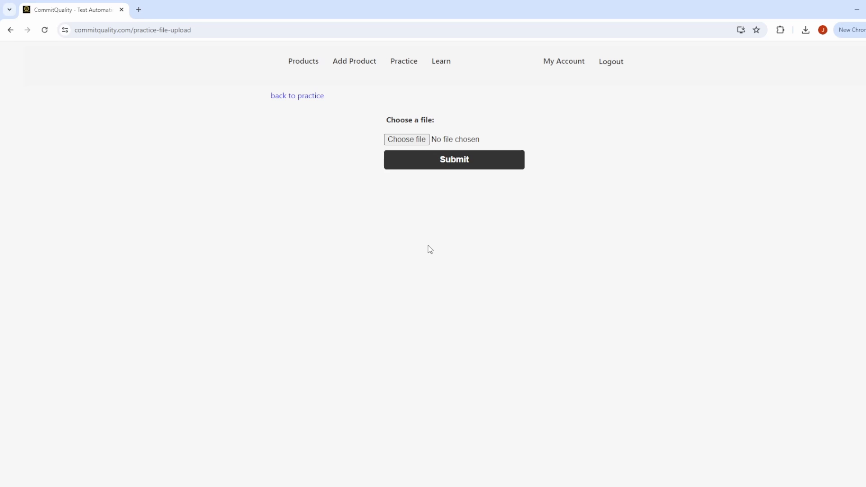
{"action": "mouse_move", "coordinate": [260, 269]}
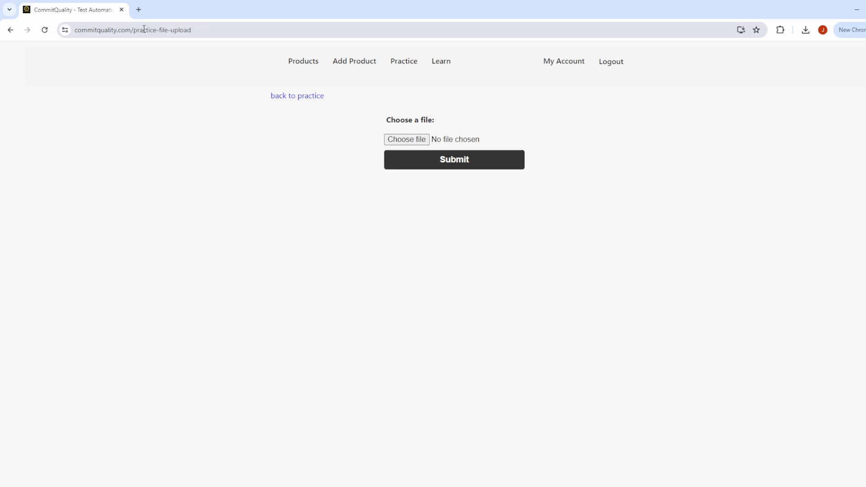
{"action": "double_click", "coordinate": [165, 29]}
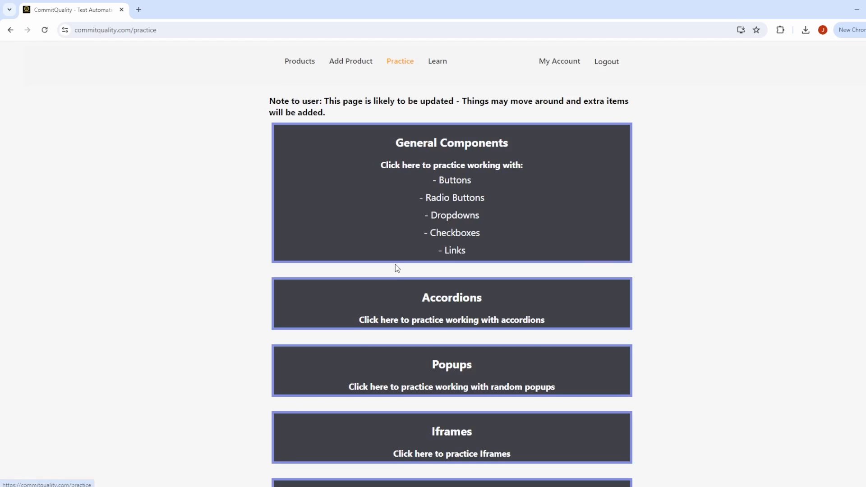
{"action": "scroll", "scroll_direction": "down", "scroll_amount": 3}
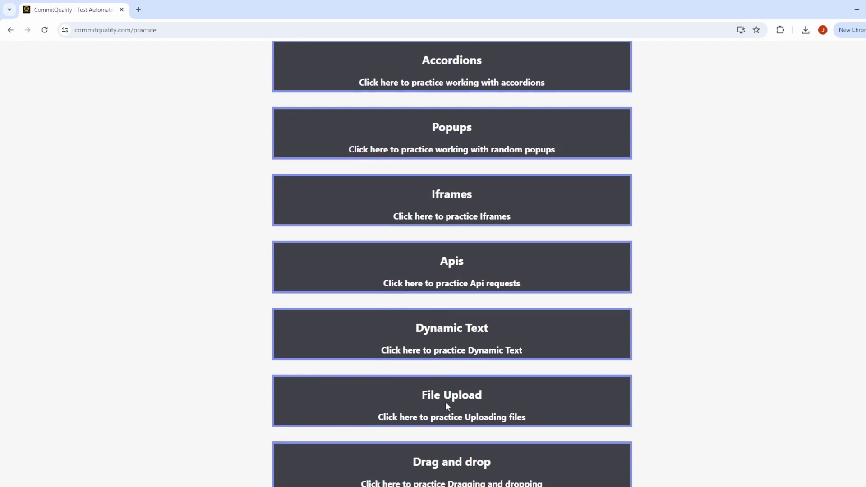
{"action": "left_click", "coordinate": [451, 401]}
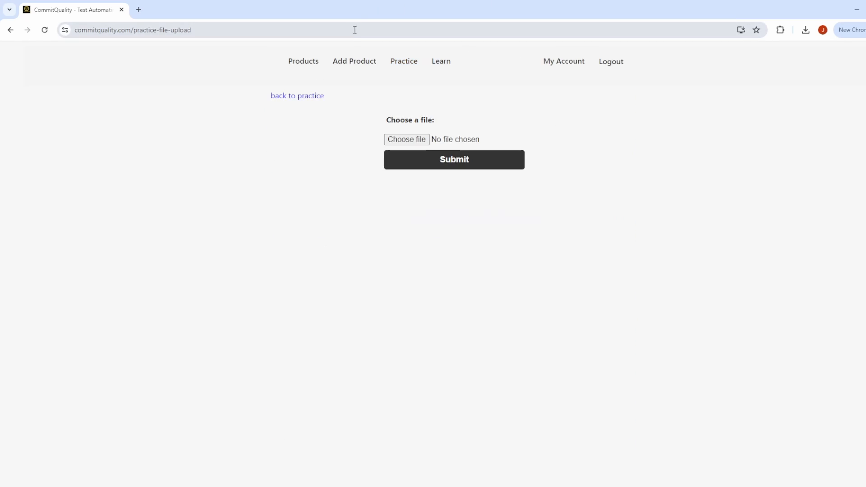
{"action": "left_click", "coordinate": [406, 140]}
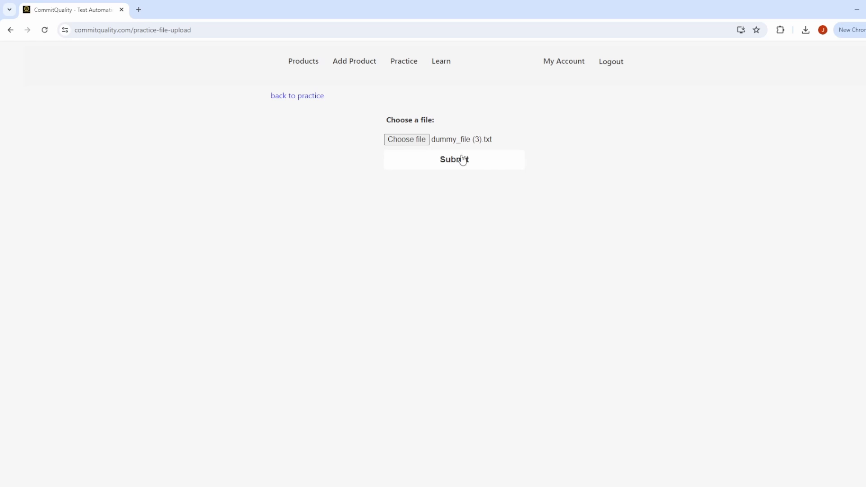
{"action": "left_click", "coordinate": [453, 159]}
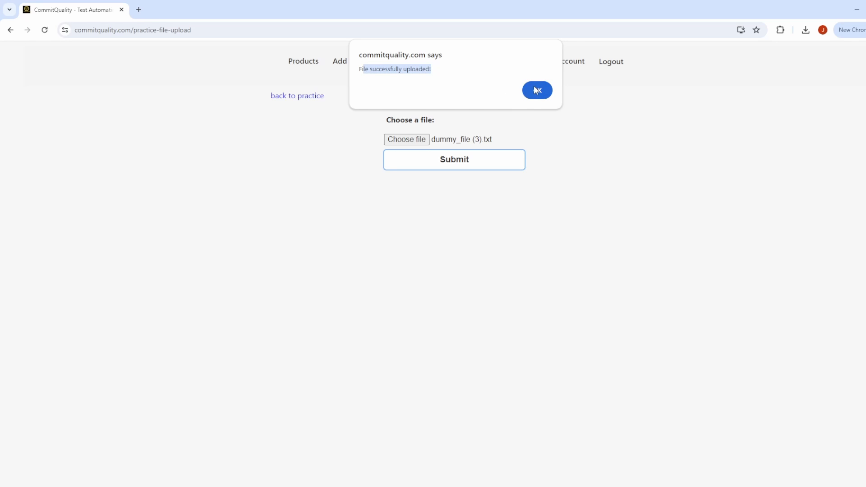
{"action": "left_click", "coordinate": [537, 90]}
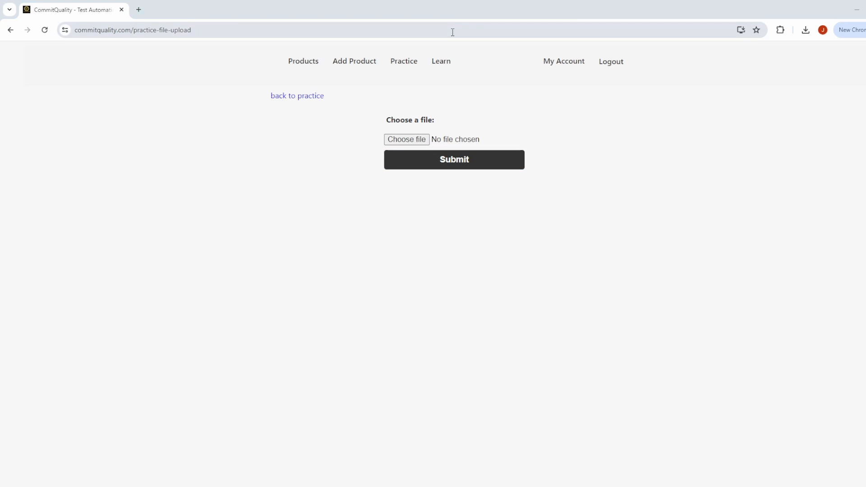
{"action": "mouse_move", "coordinate": [441, 61]}
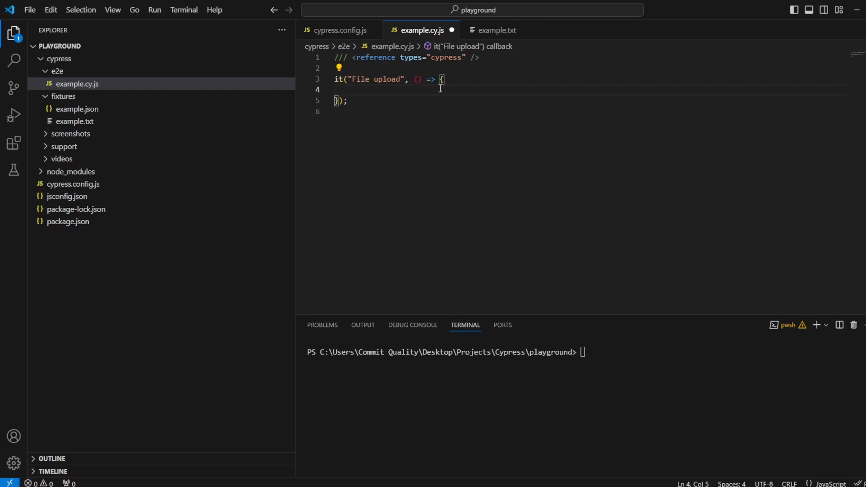
{"action": "type", "text": "cy.v"}
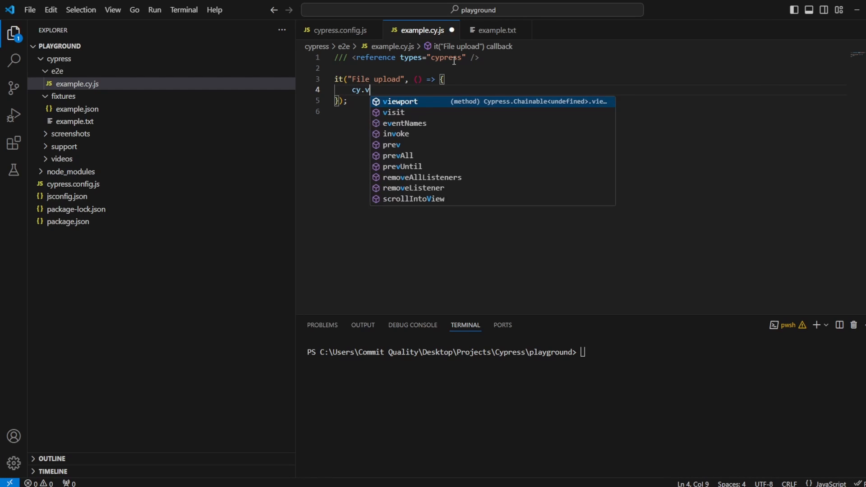
{"action": "type", "text": "isit"}
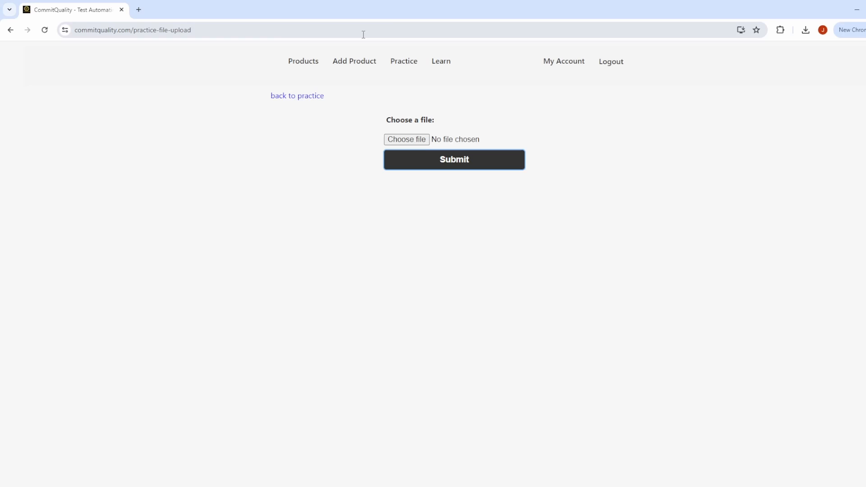
{"action": "left_click", "coordinate": [238, 30]}
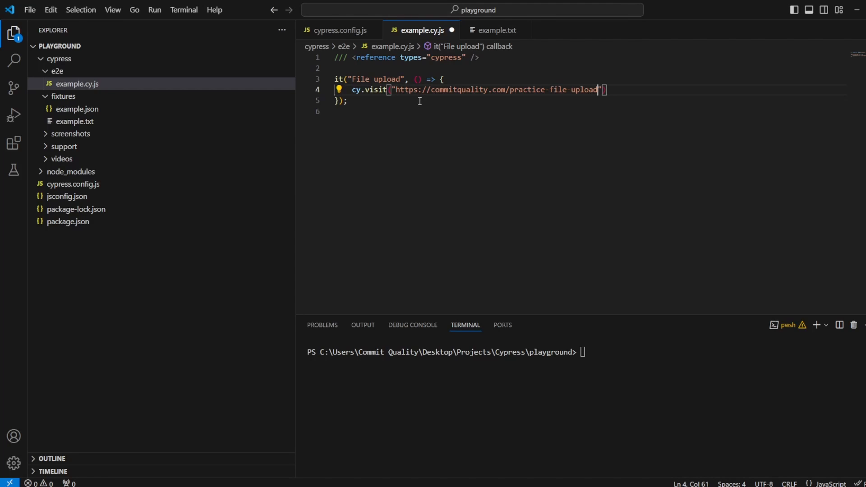
{"action": "type", "text": ";"}
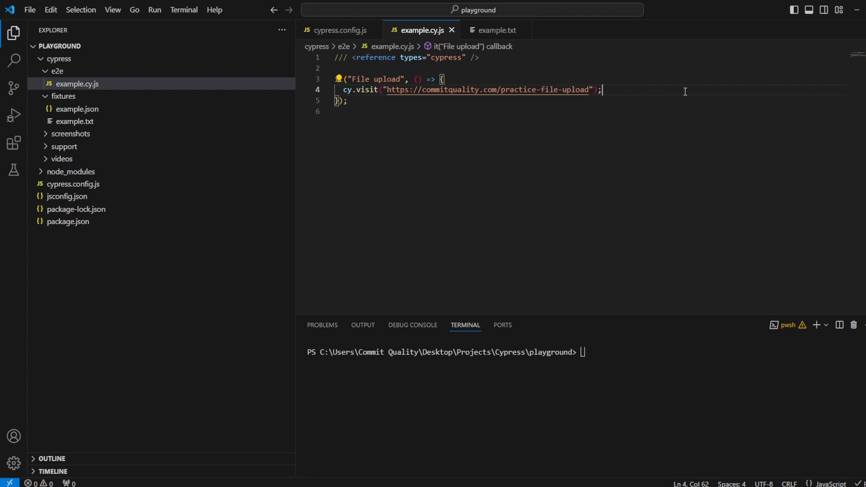
{"action": "key", "text": "Enter"}
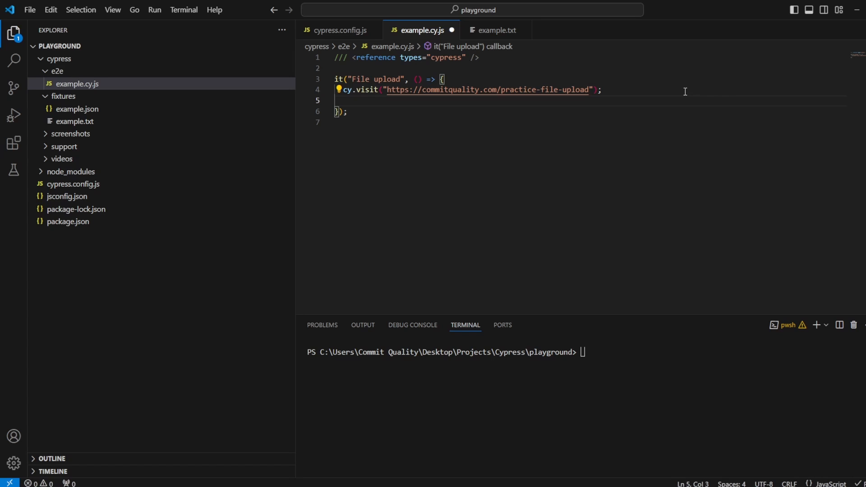
- Write cy.get("input[tpye=file]").selectFile( on line 5 with IntelliSense help
{"action": "type", "text": "cy,g"}
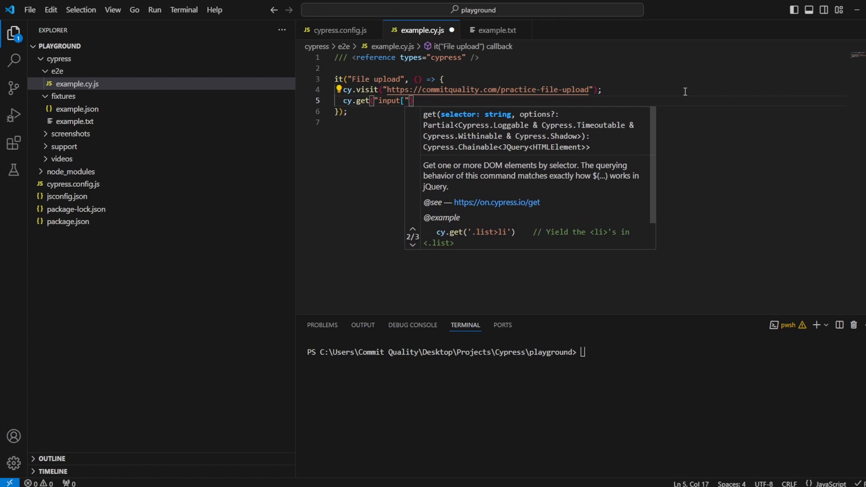
{"action": "type", "text": "tpy]"}
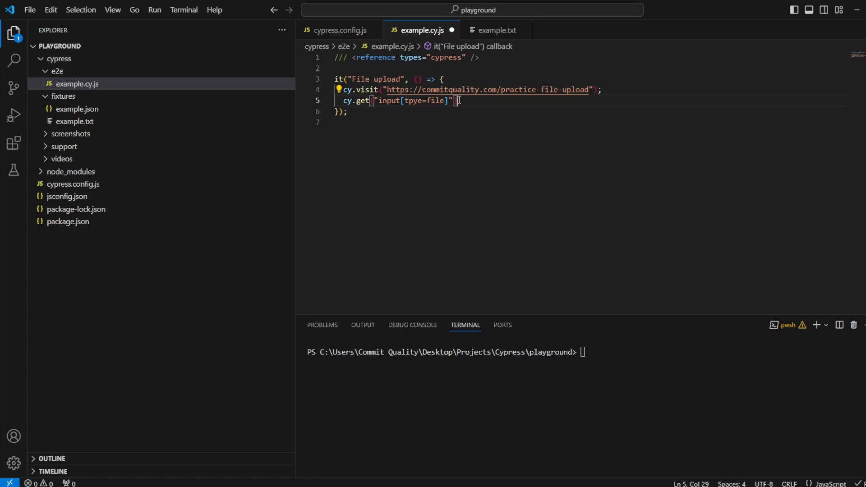
{"action": "type", "text": ".selectFile("}
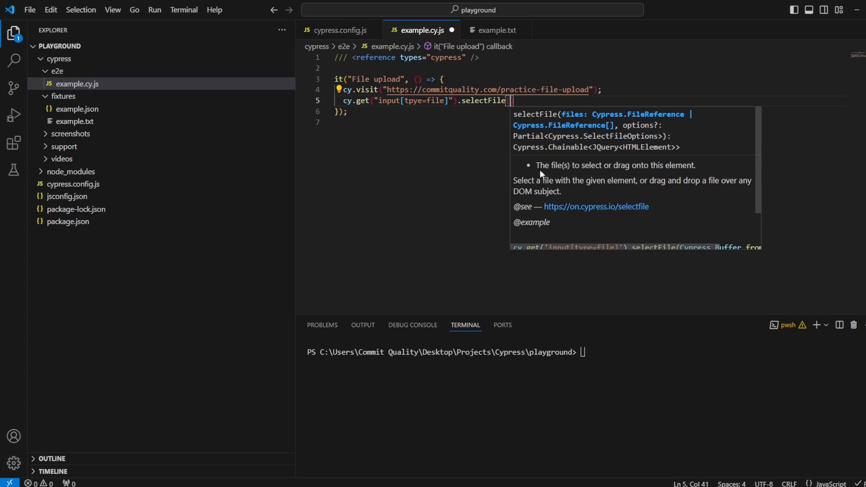
{"action": "mouse_move", "coordinate": [595, 165]}
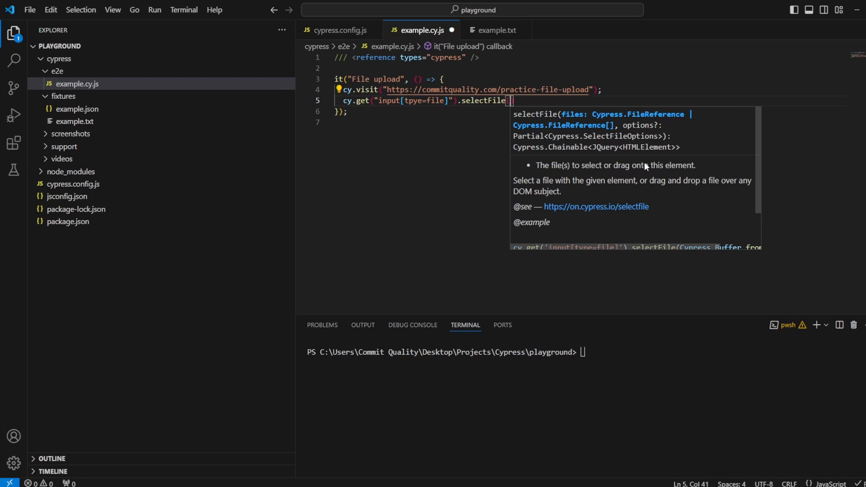
- Pass "cypress\\fixtures\\example.txt" to selectFile, using the fixture's copied relative path
{"action": "type", "text": "\""}
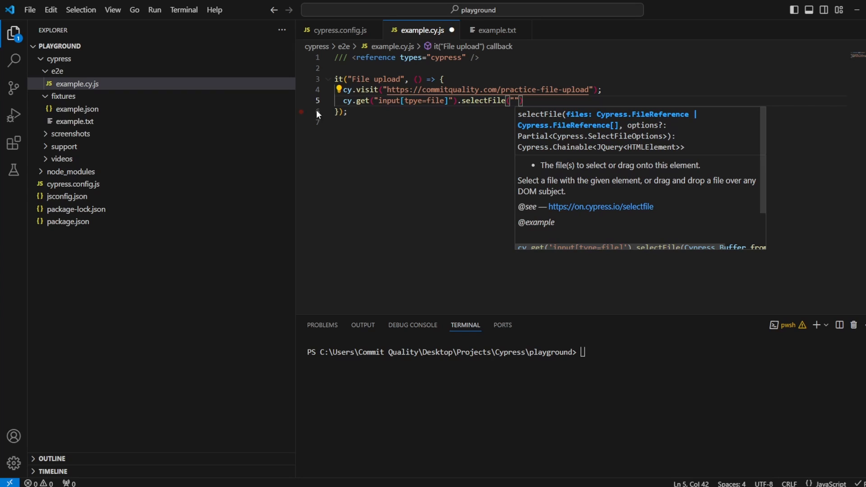
{"action": "left_click", "coordinate": [74, 121]}
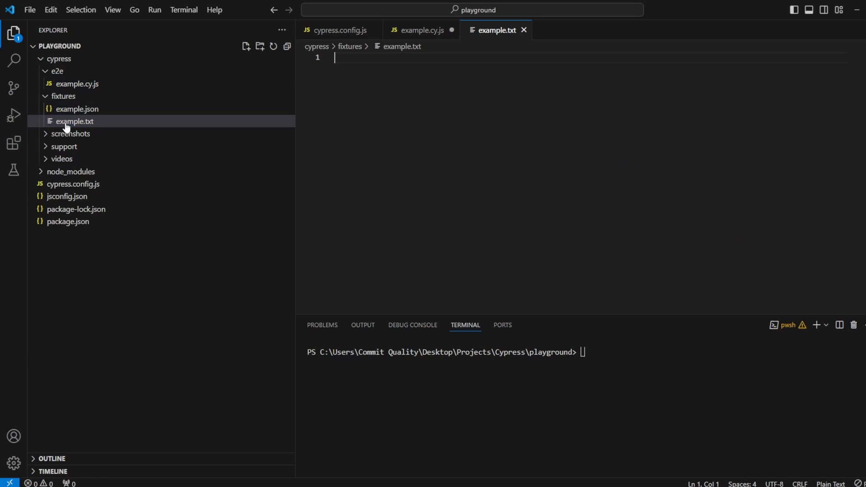
{"action": "right_click", "coordinate": [75, 121]}
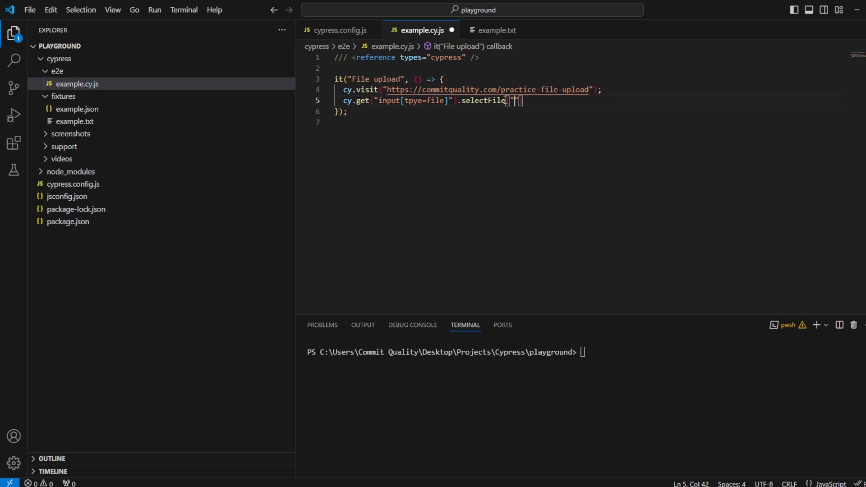
{"action": "type", "text": "cypress\\fixtures\\example.txt"}
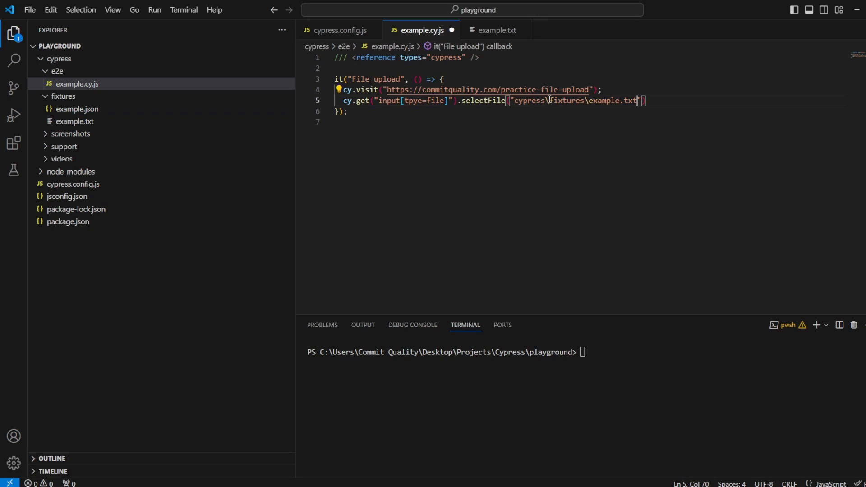
{"action": "type", "text": "\\\\"}
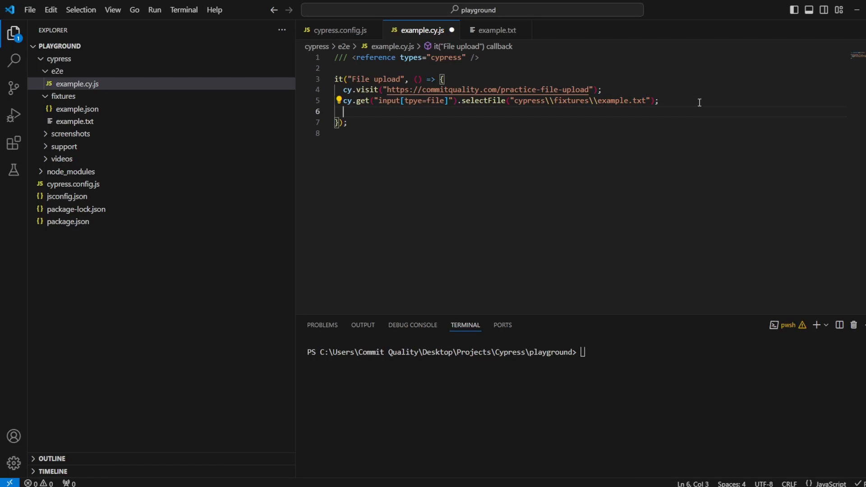
- Add cy.get('button[type="submit"]').click(); and launch Cypress with npx cypress open
{"action": "type", "text": "cy.get"}
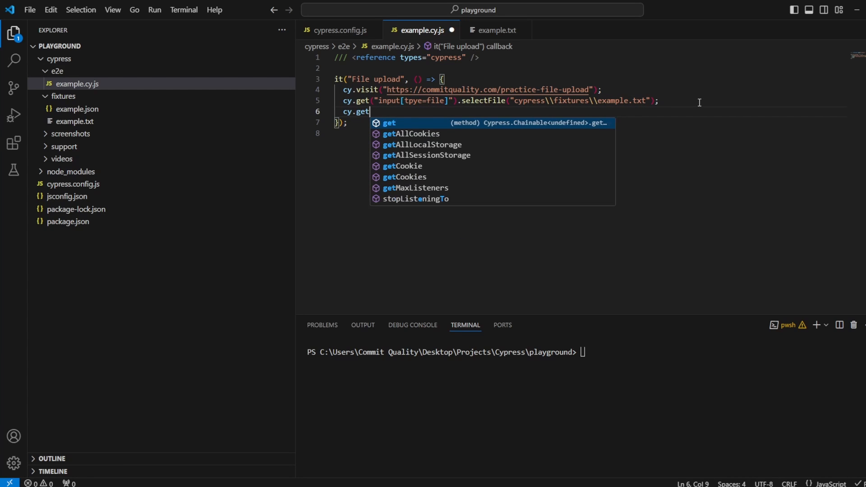
{"action": "type", "text": "('bu"}
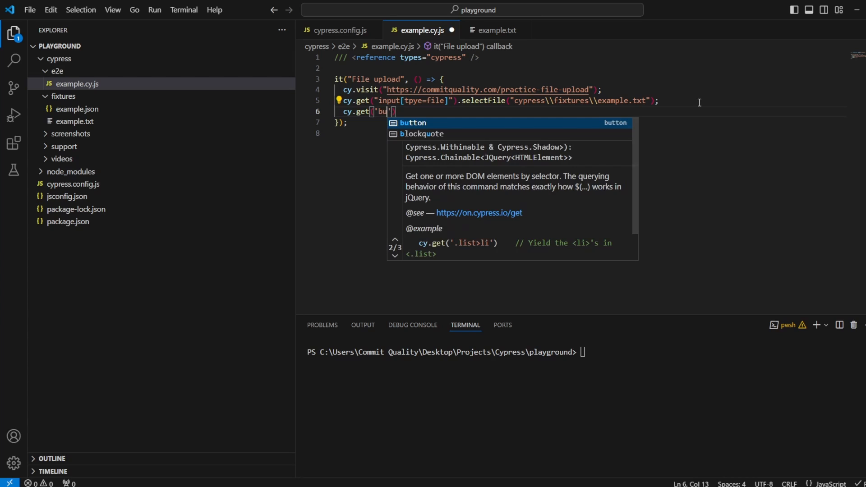
{"action": "type", "text": "tton"}
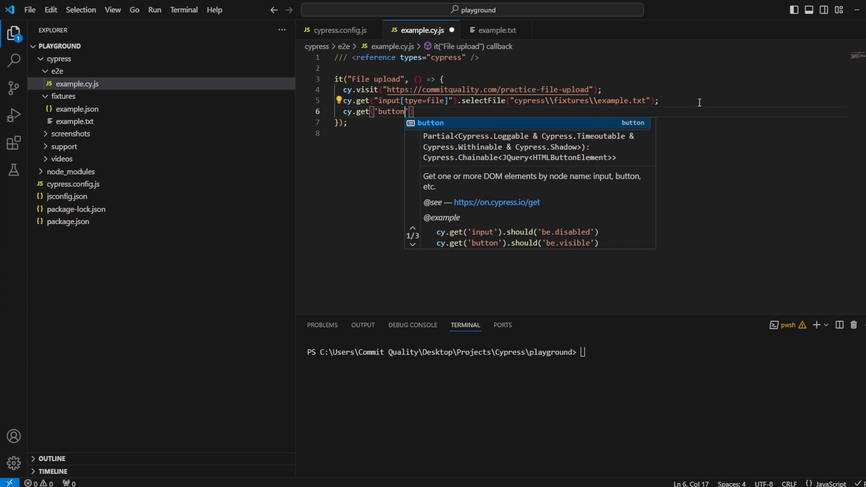
{"action": "type", "text": "["}
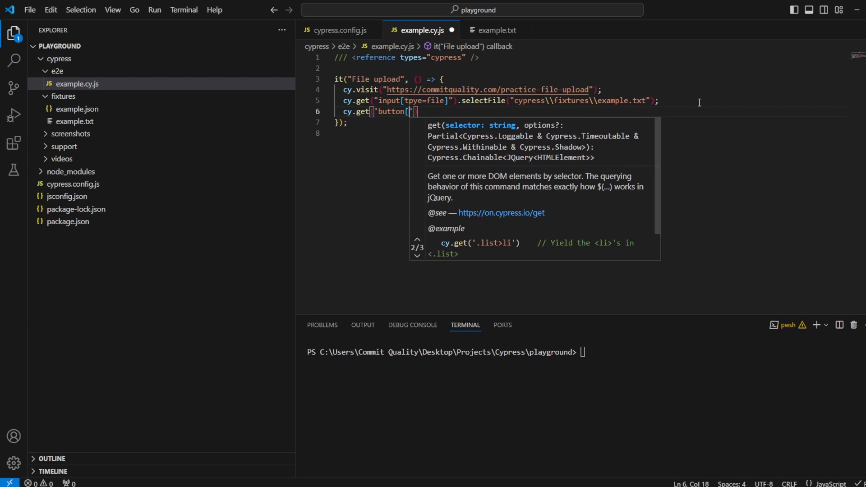
{"action": "type", "text": "type="}
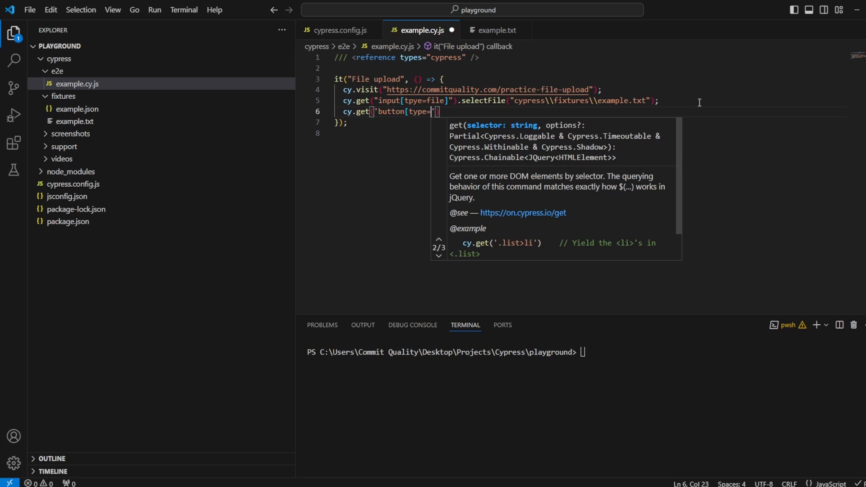
{"action": "type", "text": "submit\""}
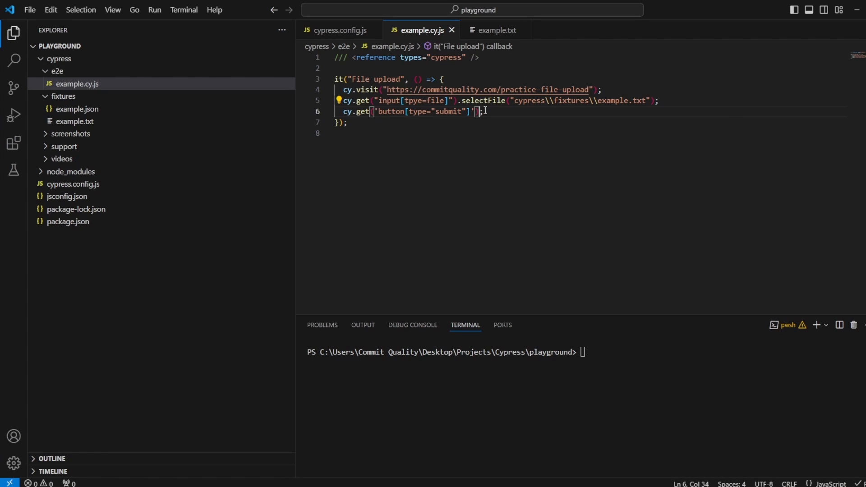
{"action": "type", "text": "ck("}
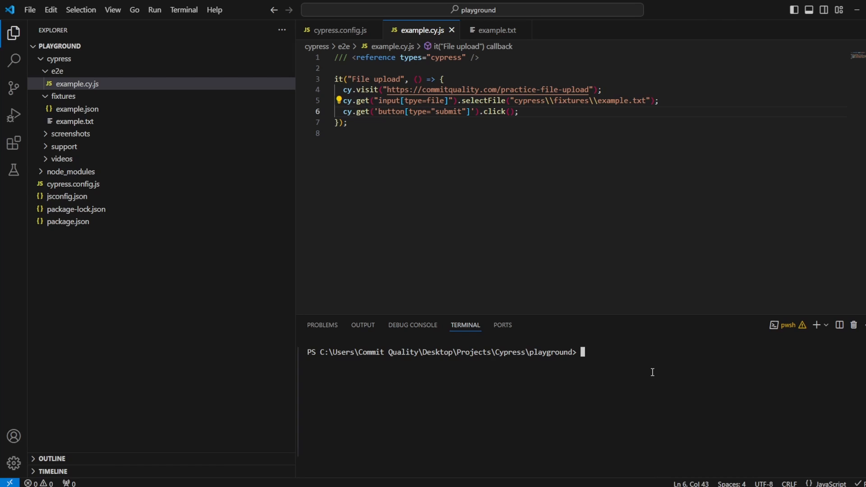
{"action": "type", "text": "npx cypress open"}
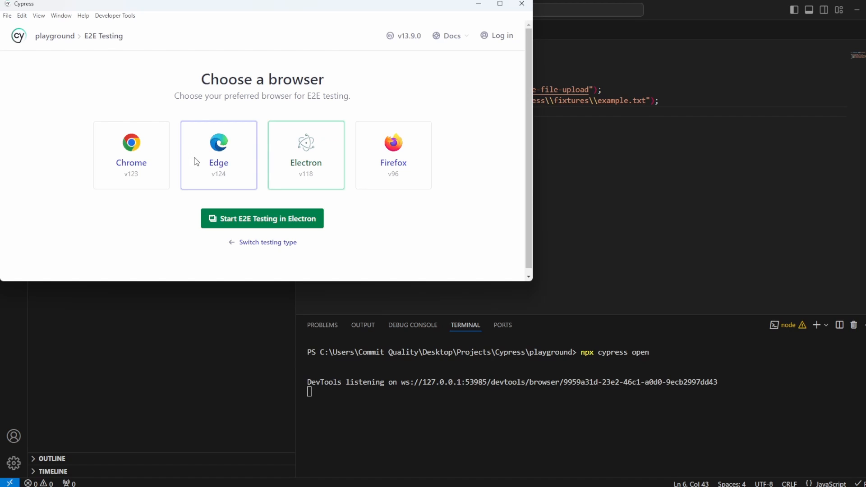
- Start E2E testing in Electron and run the example.cy.js spec
{"action": "left_click", "coordinate": [262, 218]}
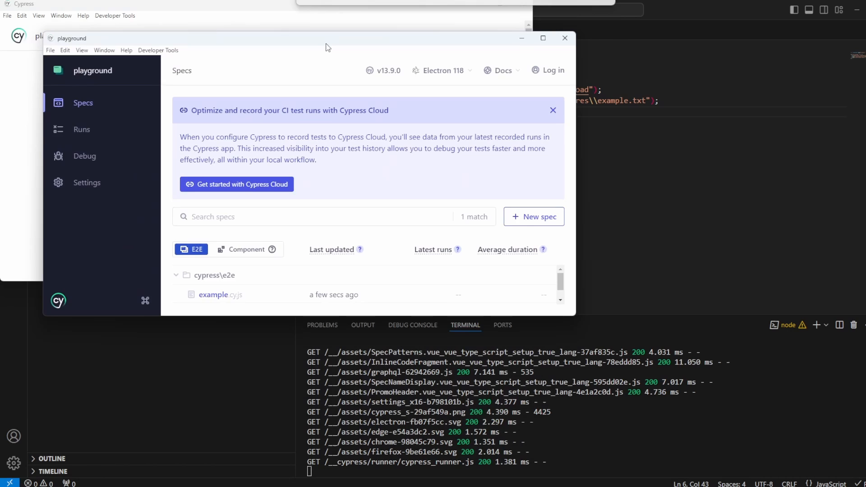
{"action": "left_click", "coordinate": [219, 295]}
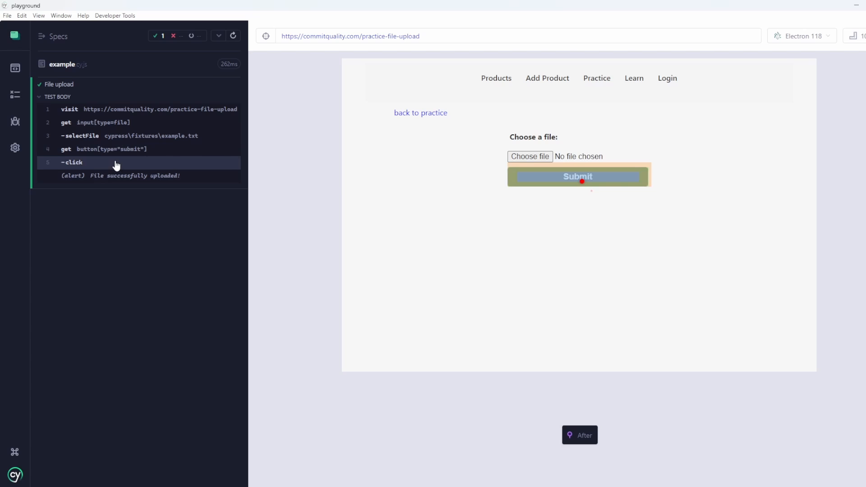
- Pin the submit click's snapshot in the command log and compare before/after
{"action": "left_click", "coordinate": [578, 435]}
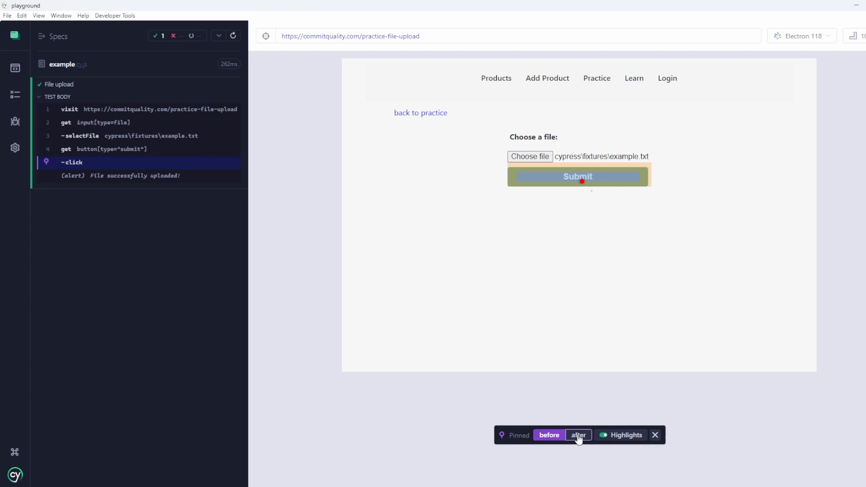
{"action": "left_click", "coordinate": [578, 435]}
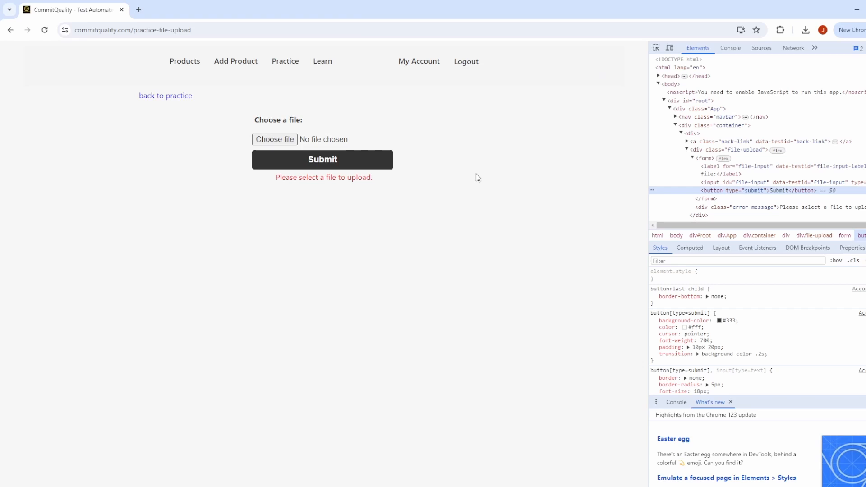
{"action": "mouse_move", "coordinate": [534, 210]}
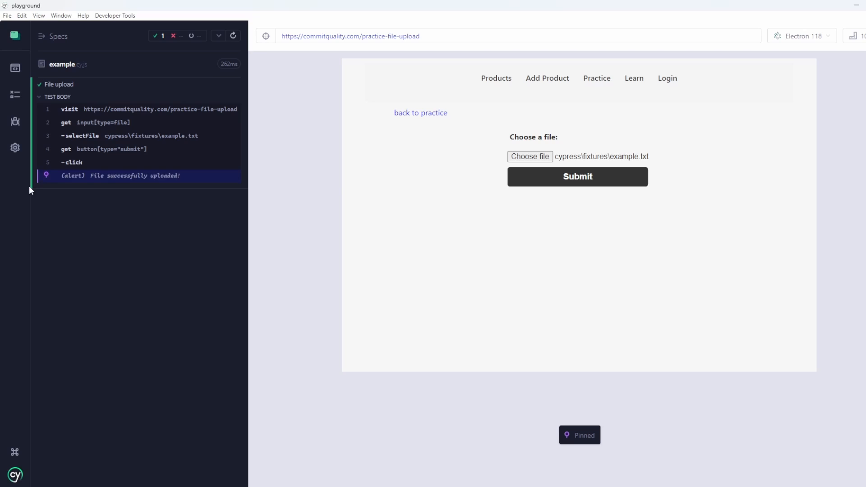
{"action": "mouse_move", "coordinate": [370, 71]}
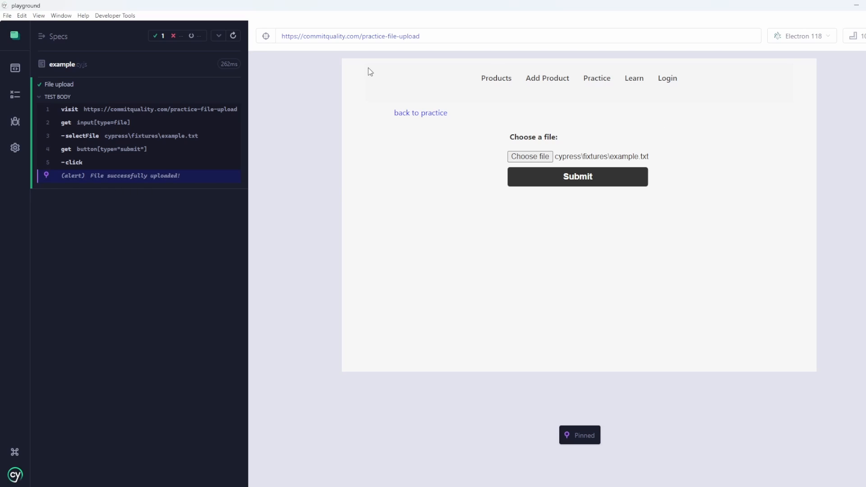
{"action": "mouse_move", "coordinate": [377, 233]}
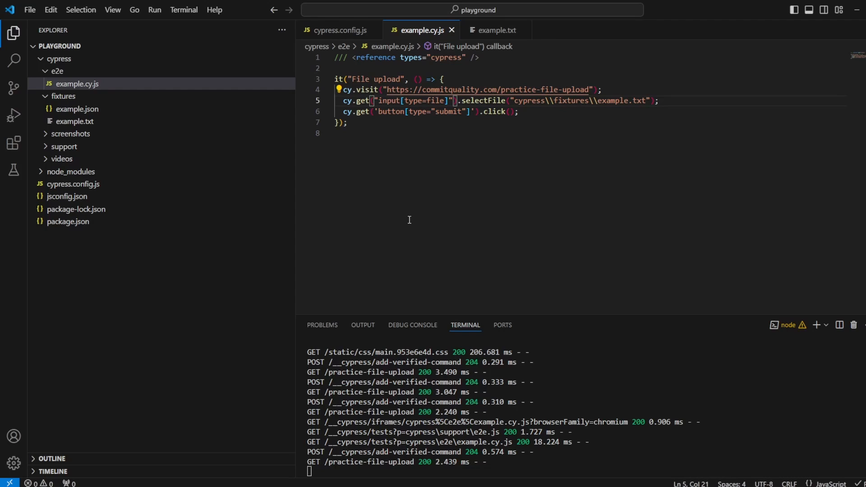
- Add a cy.on("window:alert", (message) => { ... }) handler below the click line
{"action": "type", "text": "cy"}
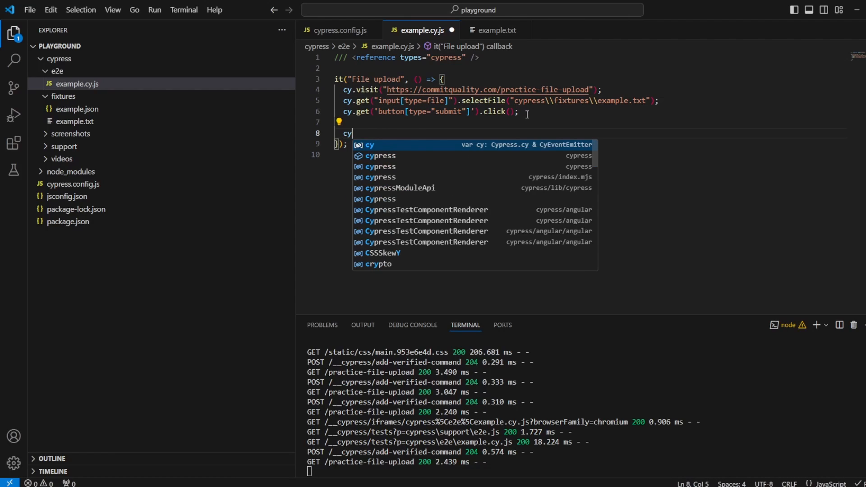
{"action": "type", "text": ".on(\""}
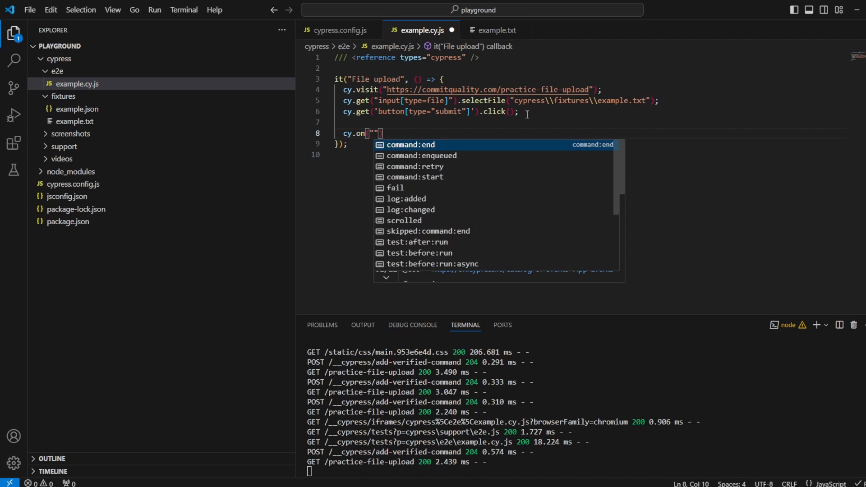
{"action": "type", "text": "window:alert"}
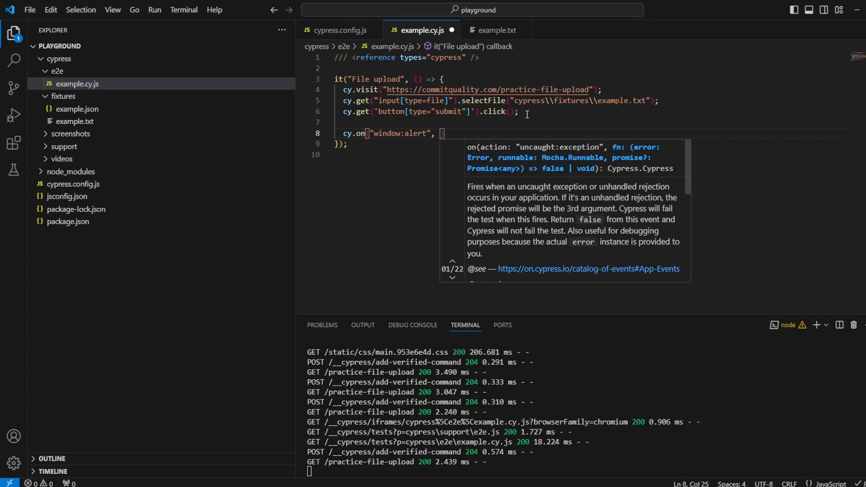
{"action": "type", "text": "(message"}
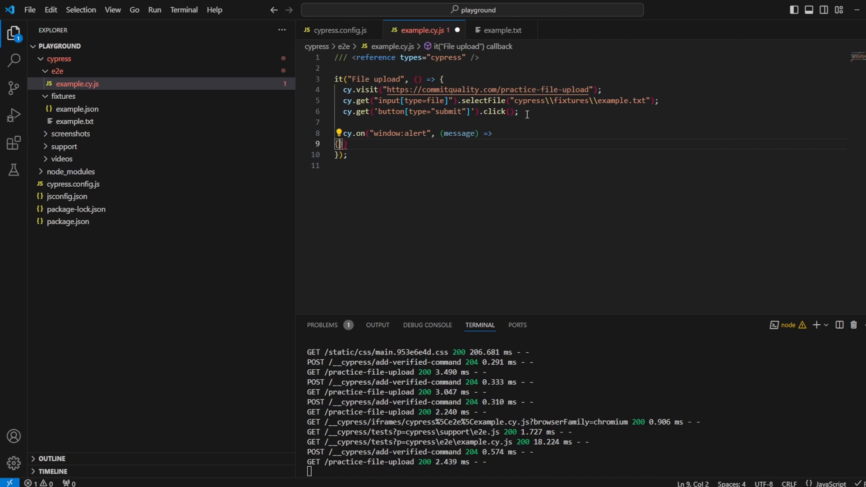
{"action": "key", "text": "Enter"}
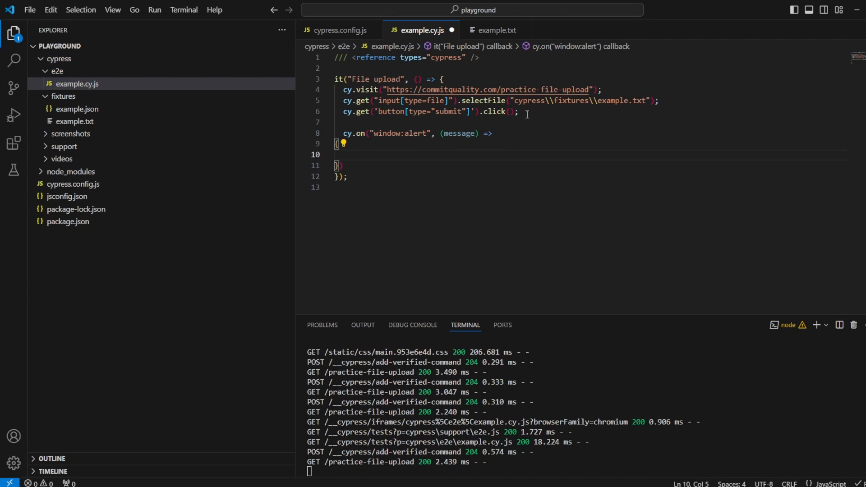
- Assert inside the handler that message equals "File successfully uploaded!"
{"action": "type", "text": "ex[e"}
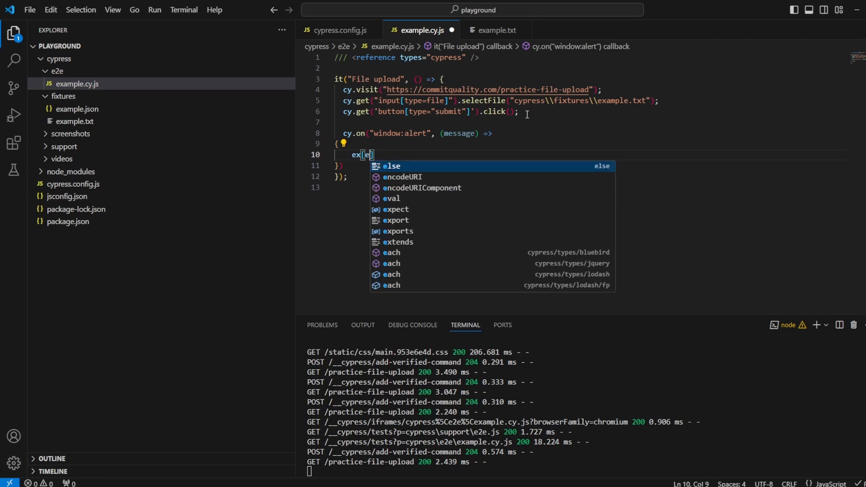
{"action": "type", "text": "xpect"}
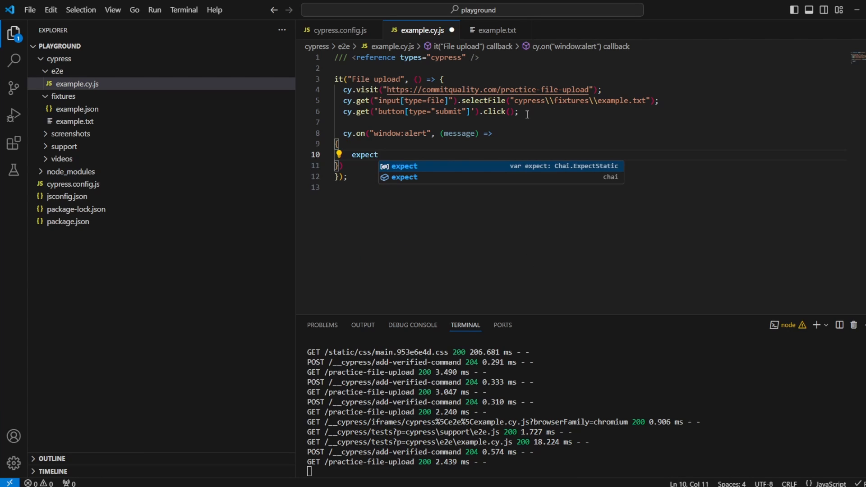
{"action": "type", "text": "(messag"}
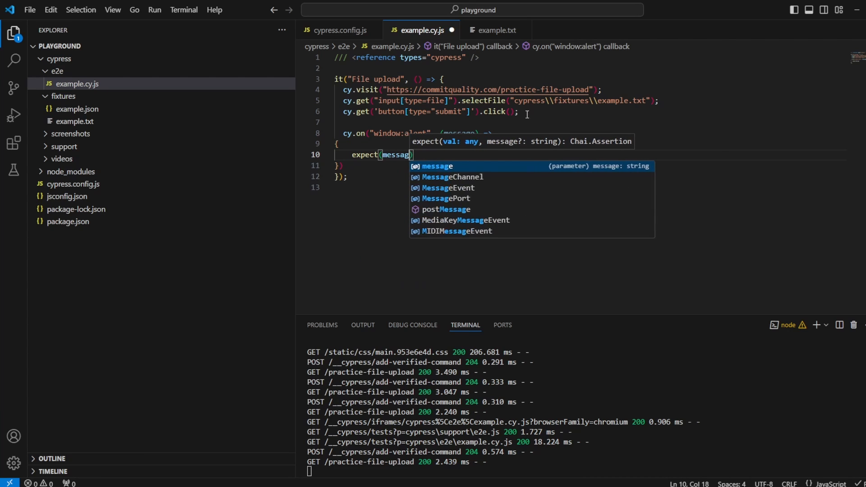
{"action": "type", "text": ").to"}
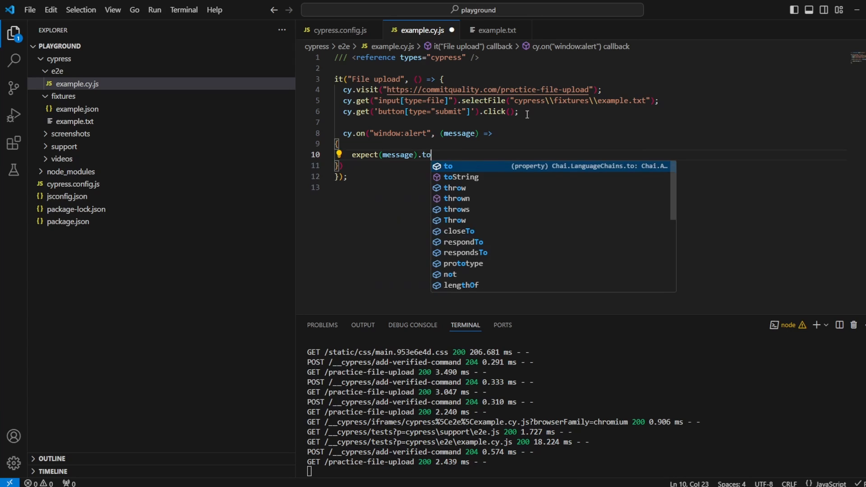
{"action": "type", "text": "."}
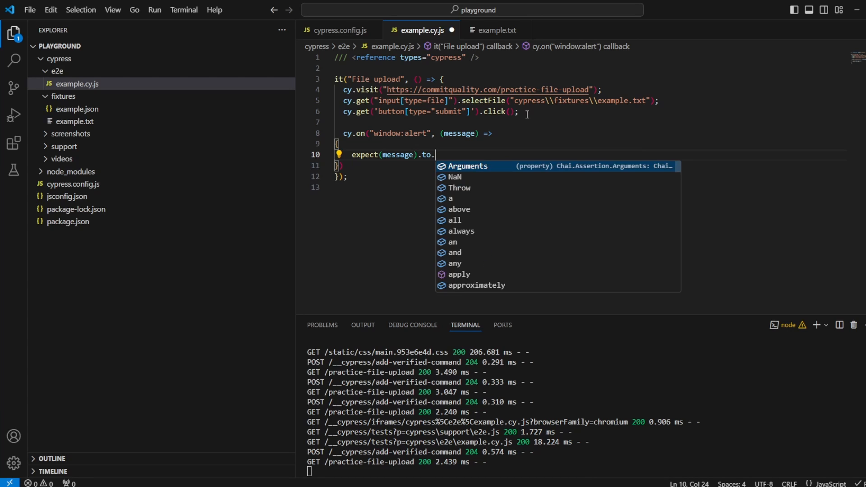
{"action": "type", "text": "equal*"}
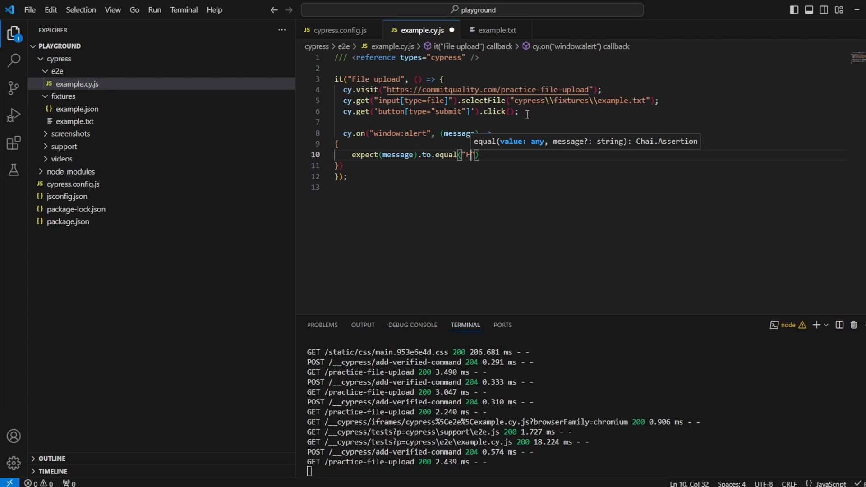
{"action": "type", "text": "ilessds"}
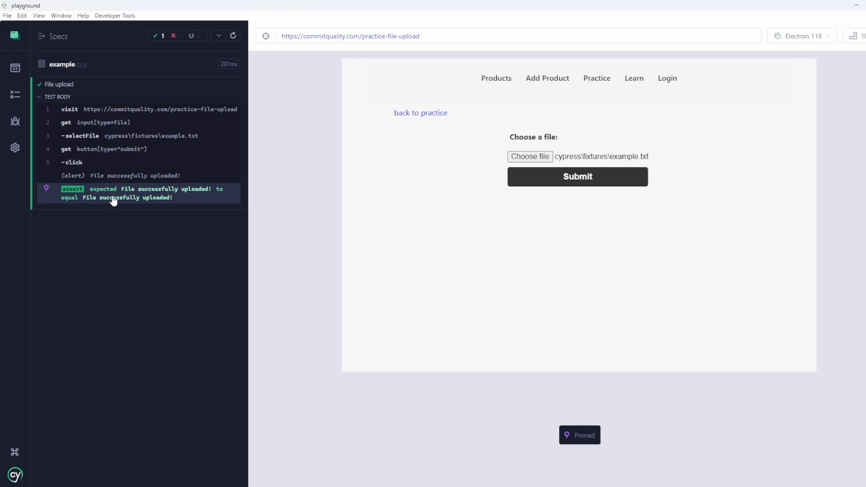
{"action": "mouse_move", "coordinate": [142, 198]}
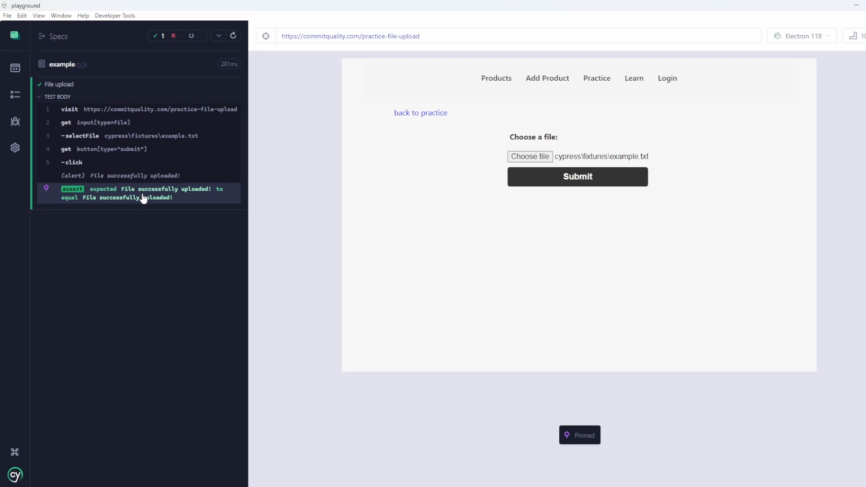
{"action": "mouse_move", "coordinate": [123, 198]}
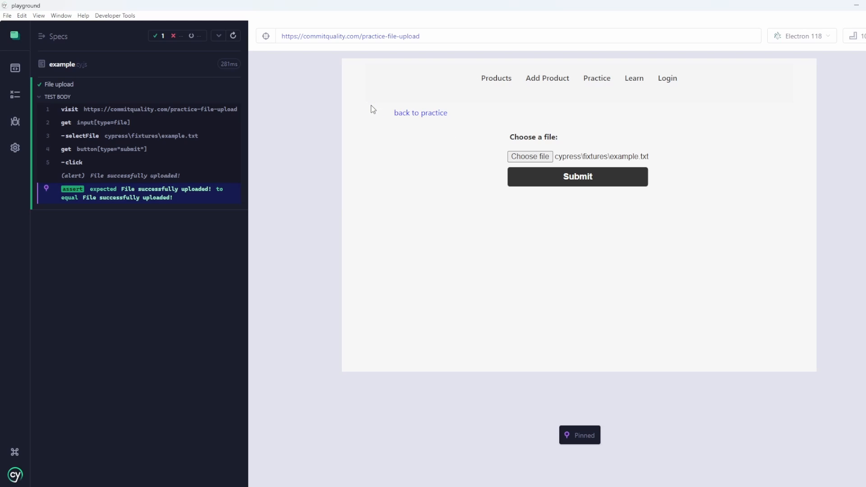
{"action": "mouse_move", "coordinate": [339, 105]}
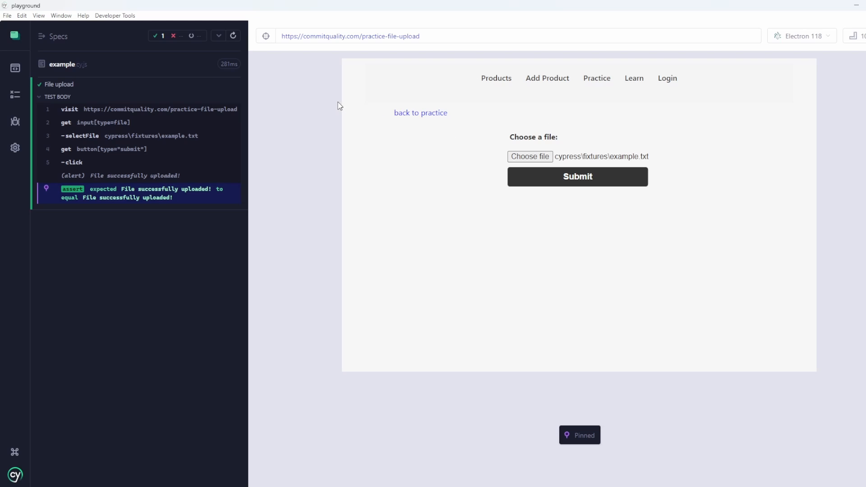